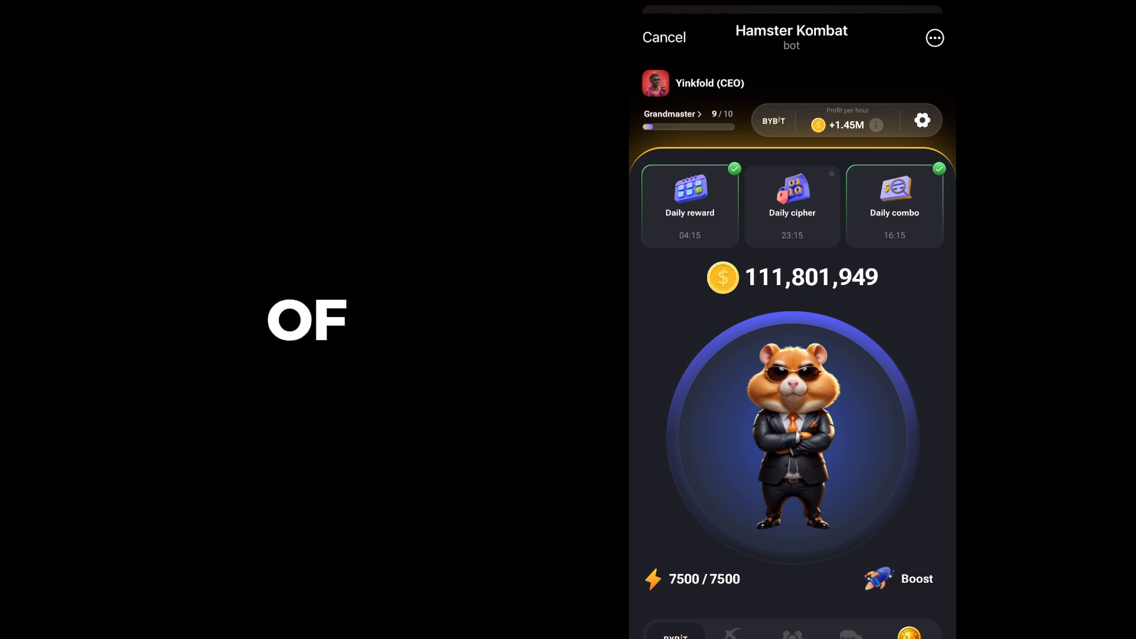
- Start today's Daily cipher worth +1,000,000 coins from the Exchange screen
{"action": "left_click", "coordinate": [792, 434]}
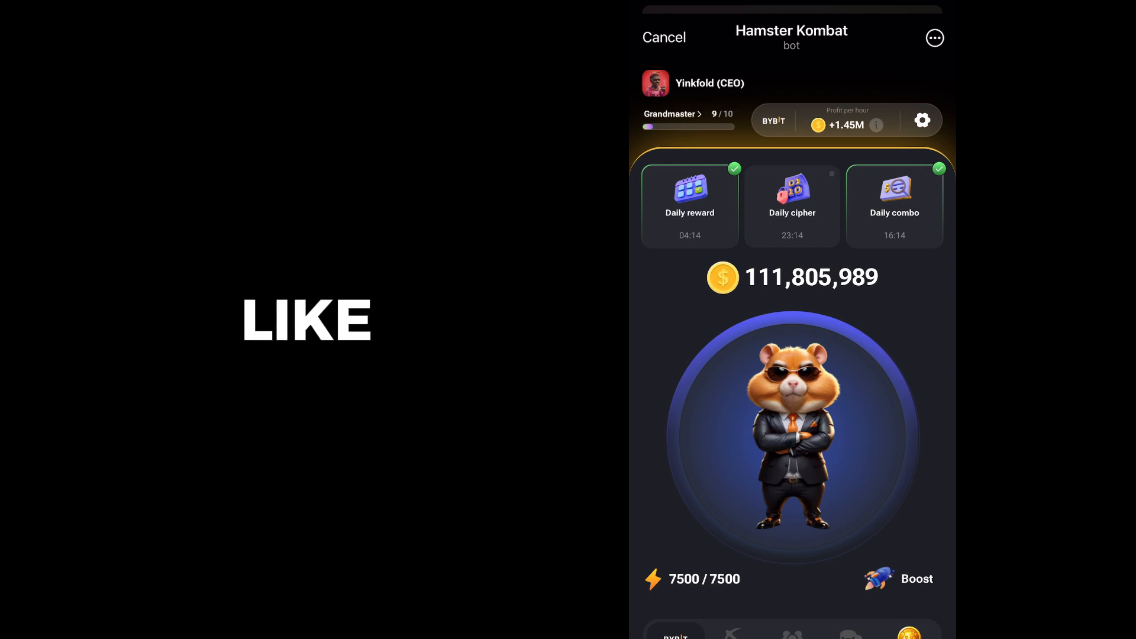
{"action": "left_click", "coordinate": [792, 435]}
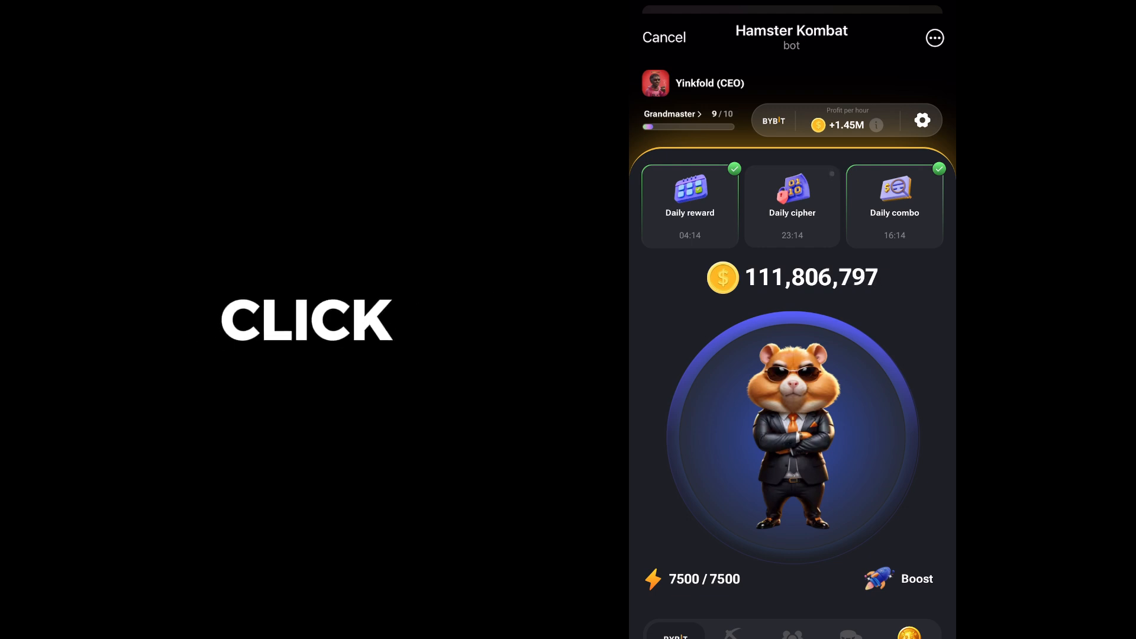
{"action": "left_click", "coordinate": [792, 435]}
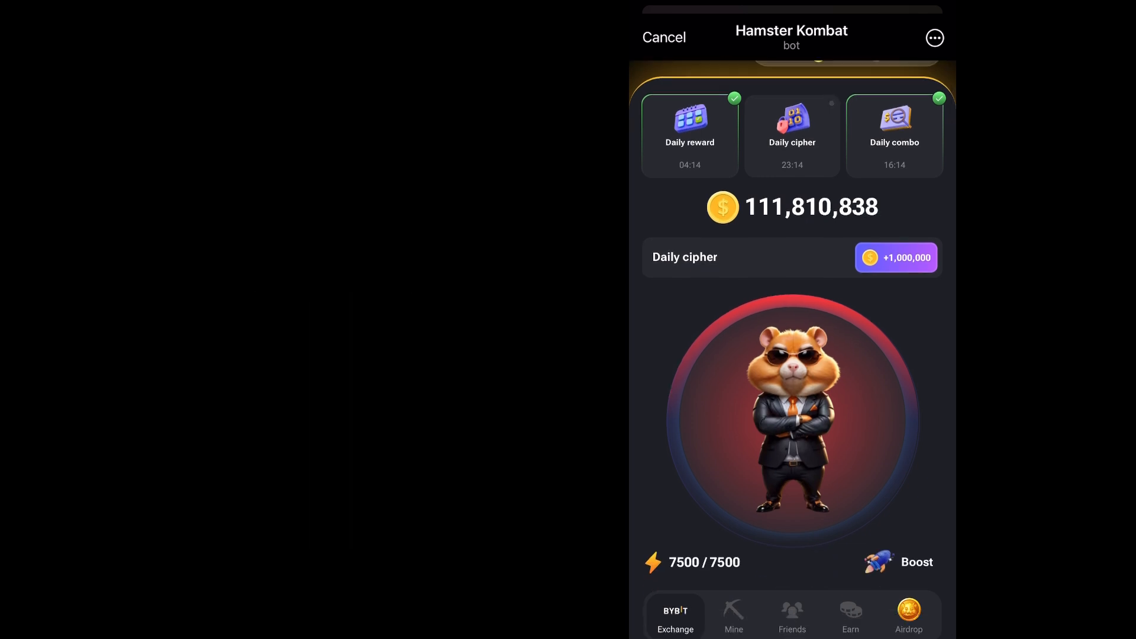
- Tap out the Morse code for the first cipher letter P on the hamster
{"action": "left_click", "coordinate": [792, 419]}
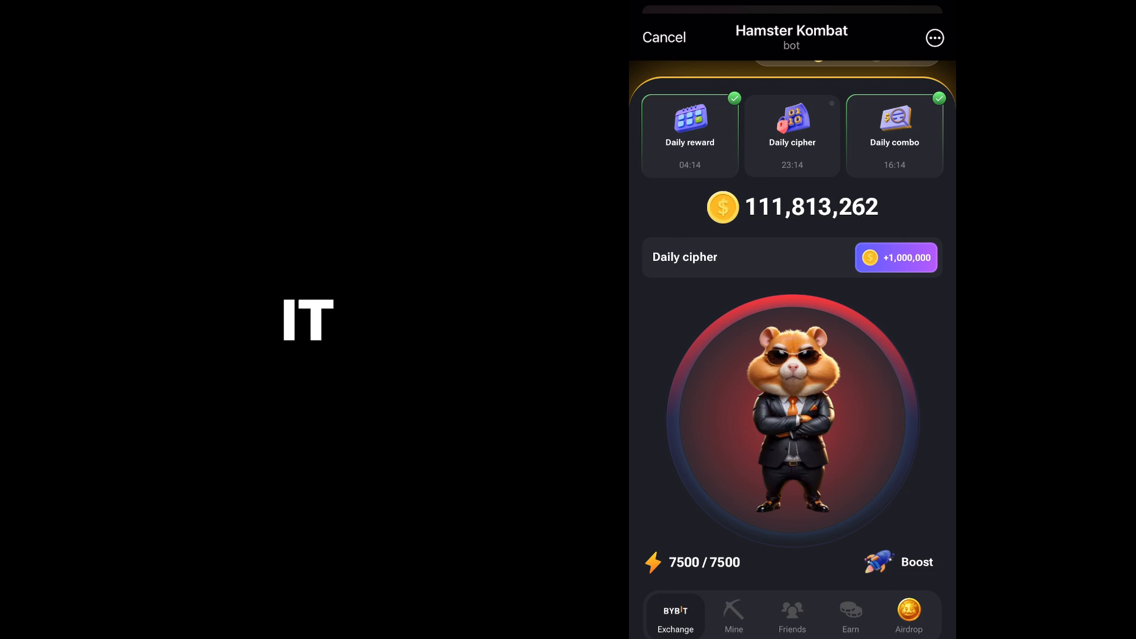
{"action": "left_click", "coordinate": [776, 400]}
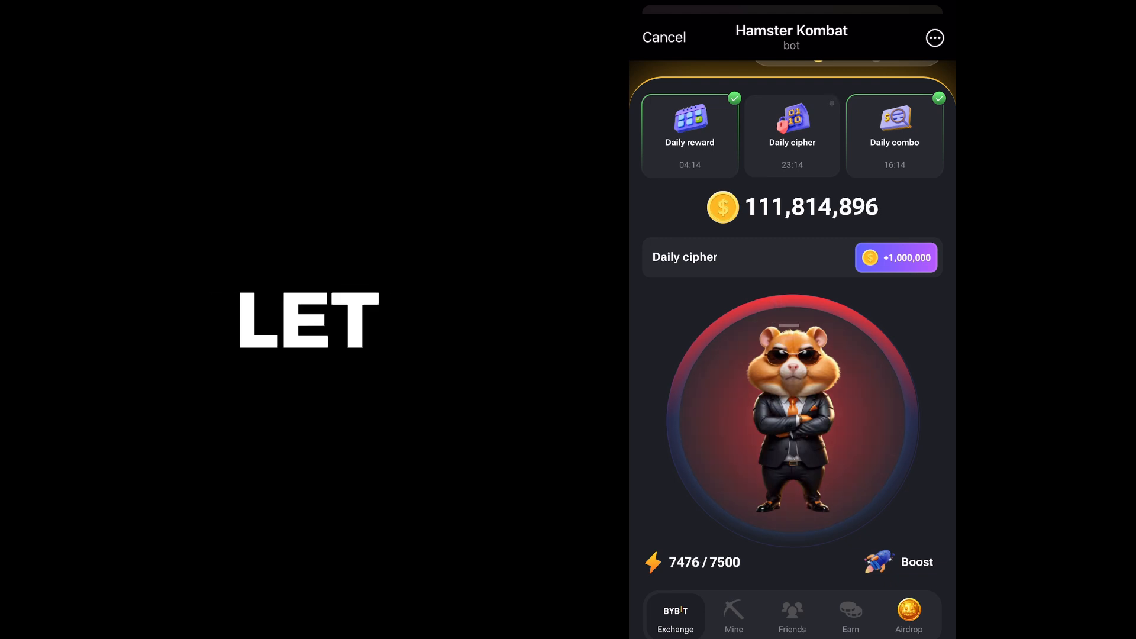
{"action": "left_click", "coordinate": [792, 420]}
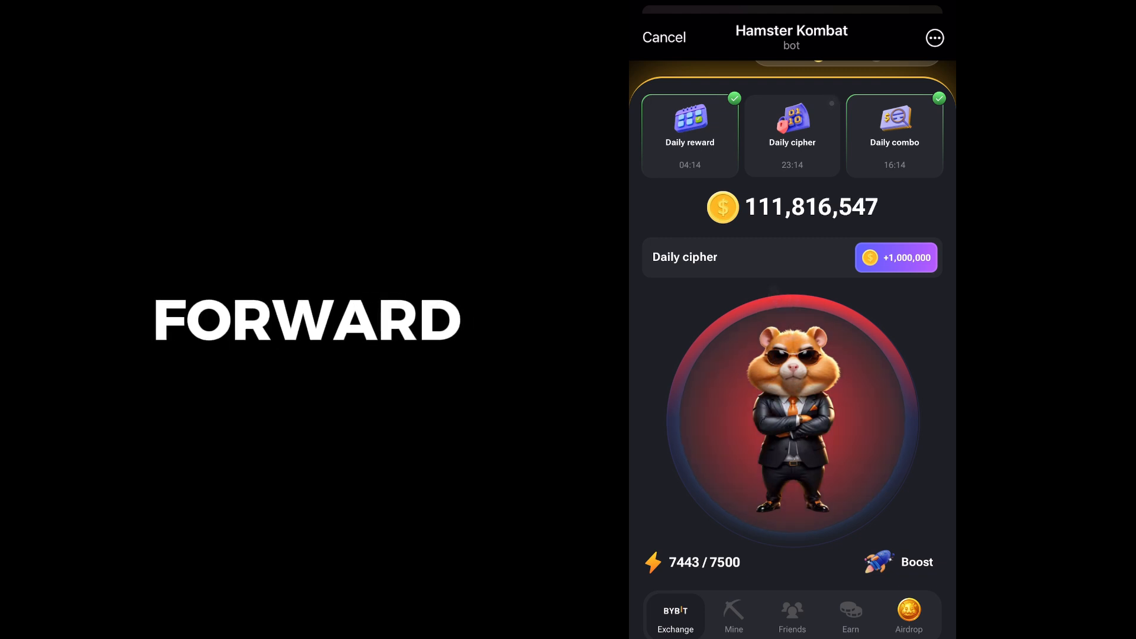
{"action": "left_click", "coordinate": [792, 420]}
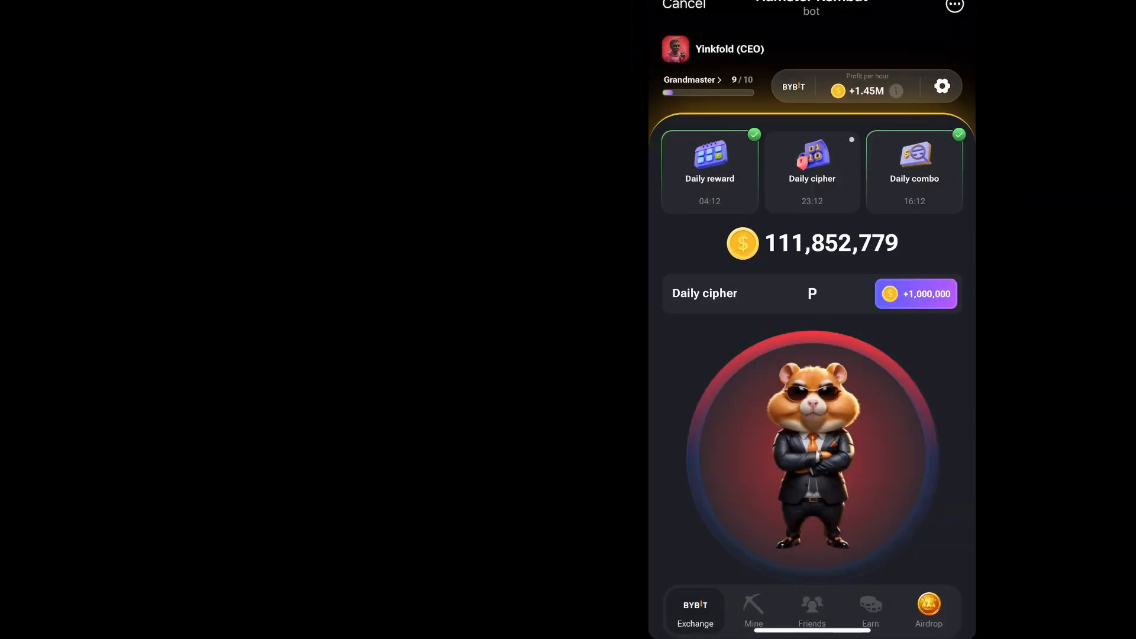
- Tap out the letters R and O to complete the cipher PRO
{"action": "left_click", "coordinate": [812, 450]}
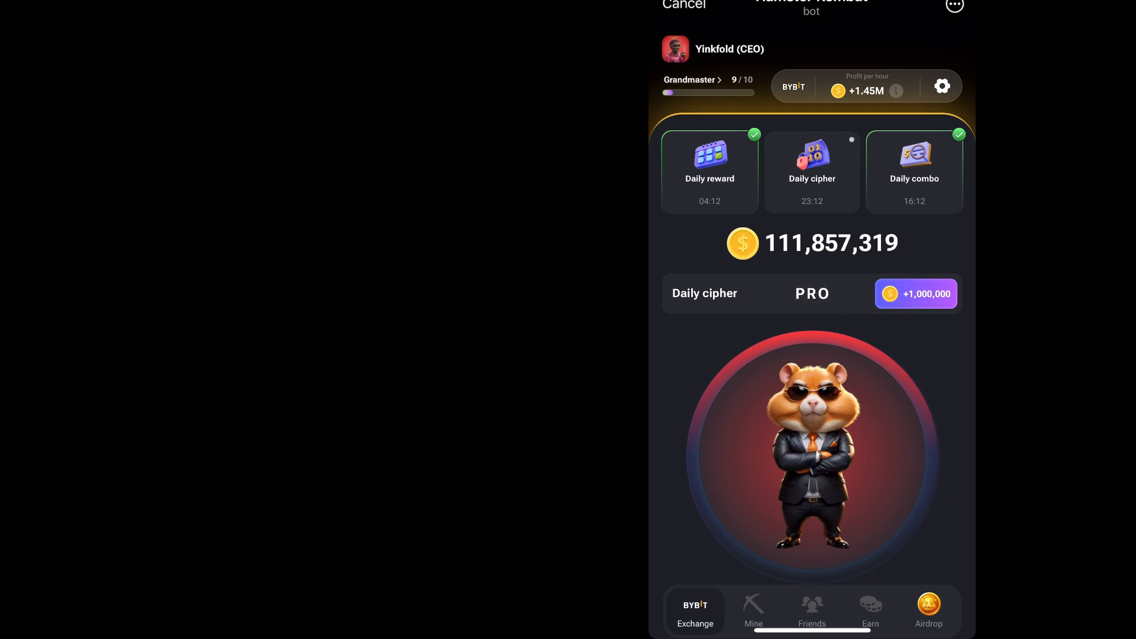
{"action": "left_click", "coordinate": [812, 453]}
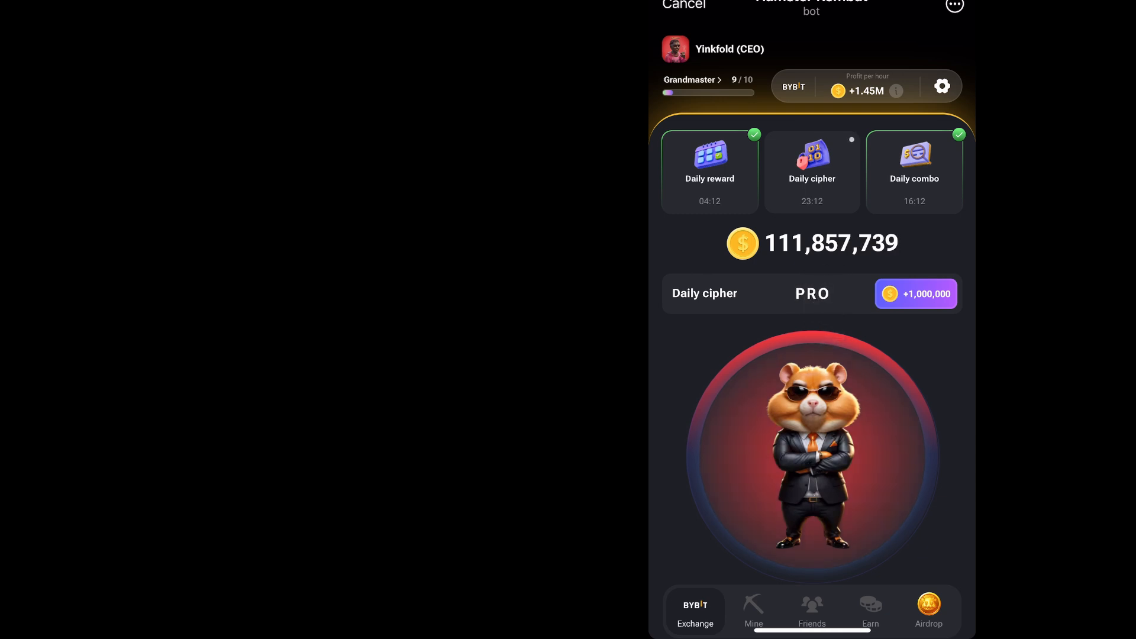
{"action": "left_click", "coordinate": [812, 454]}
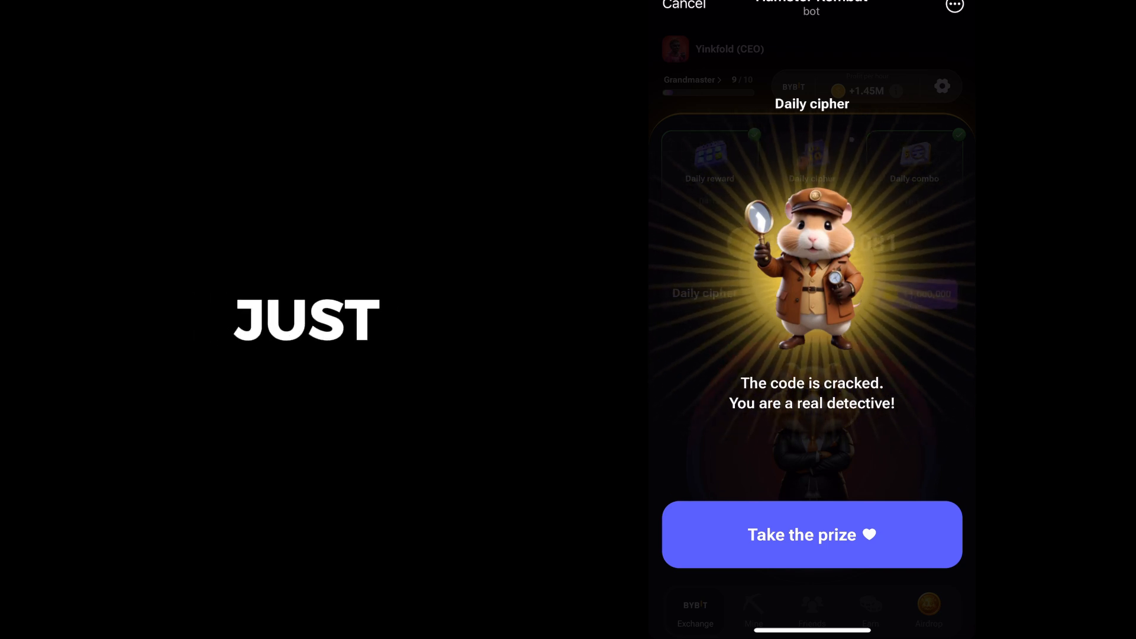
- Take the prize, crediting +1,000,000 coins and marking the Daily cipher complete
{"action": "left_click", "coordinate": [812, 533]}
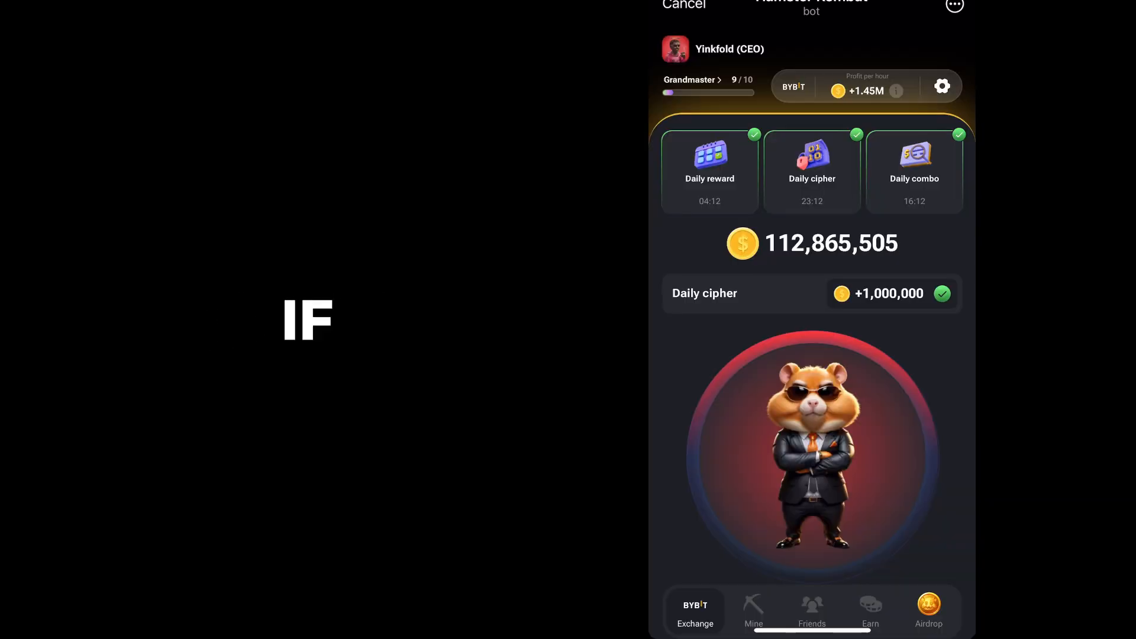
{"action": "left_click", "coordinate": [813, 454]}
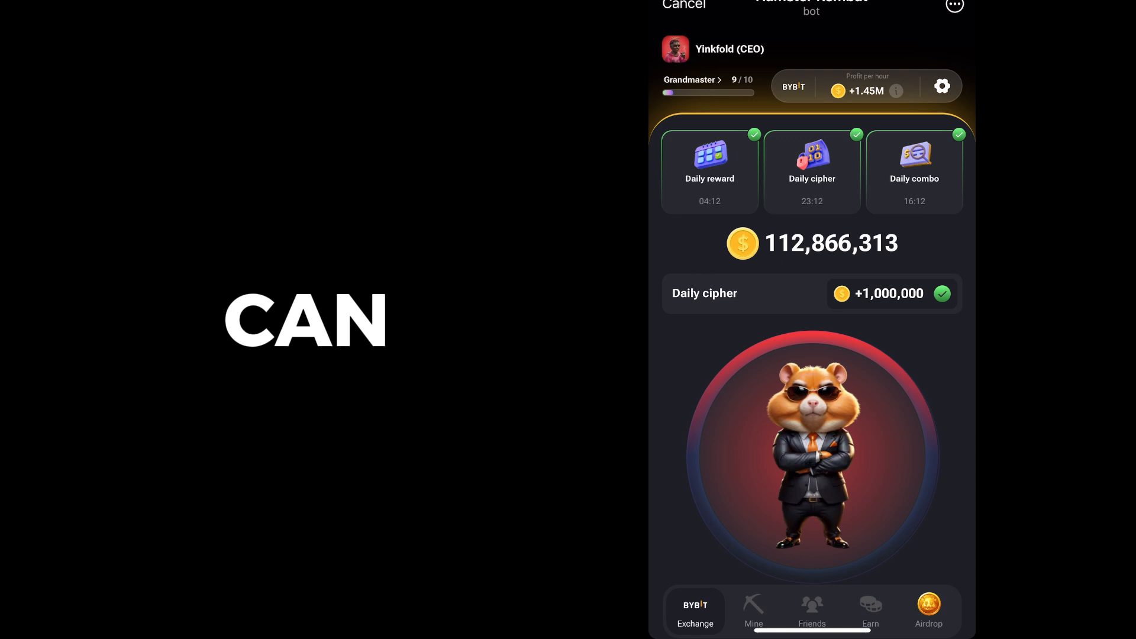